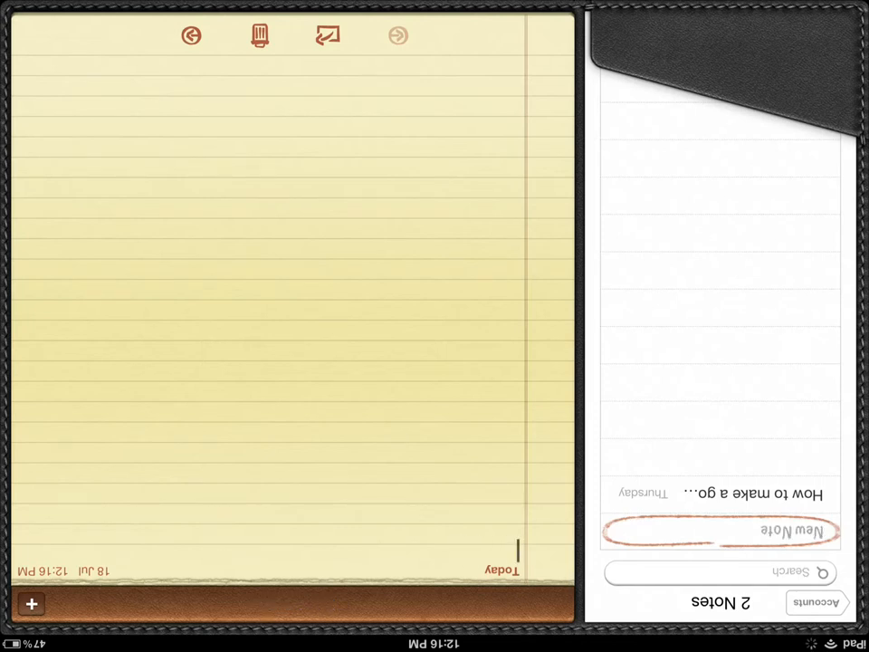
- Try typing 'hey i amk', hide the on-screen keyboard, and dismiss the unsupported USB device warning
{"action": "type", "text": "hey i amk"}
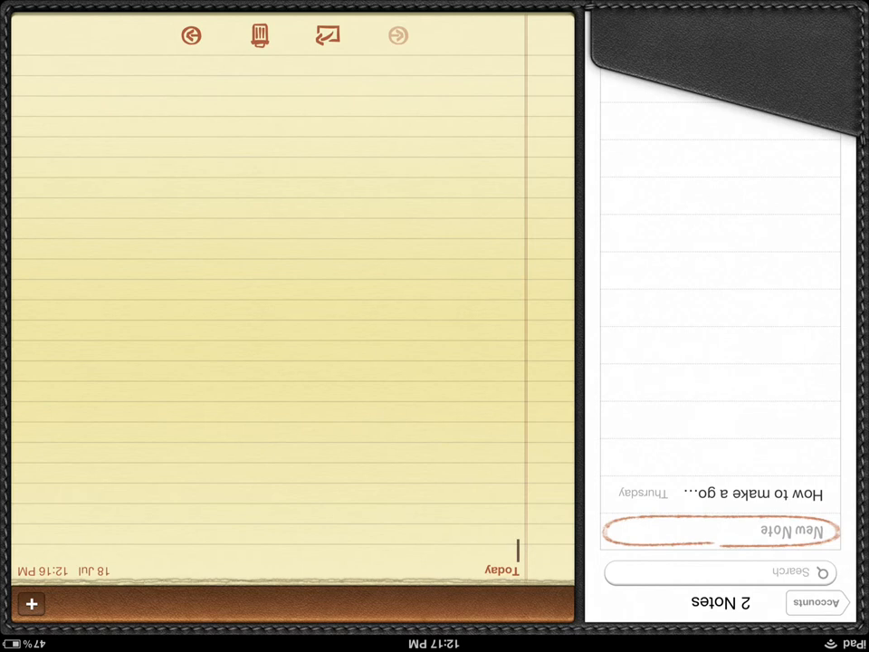
{"action": "left_click", "coordinate": [272, 362]}
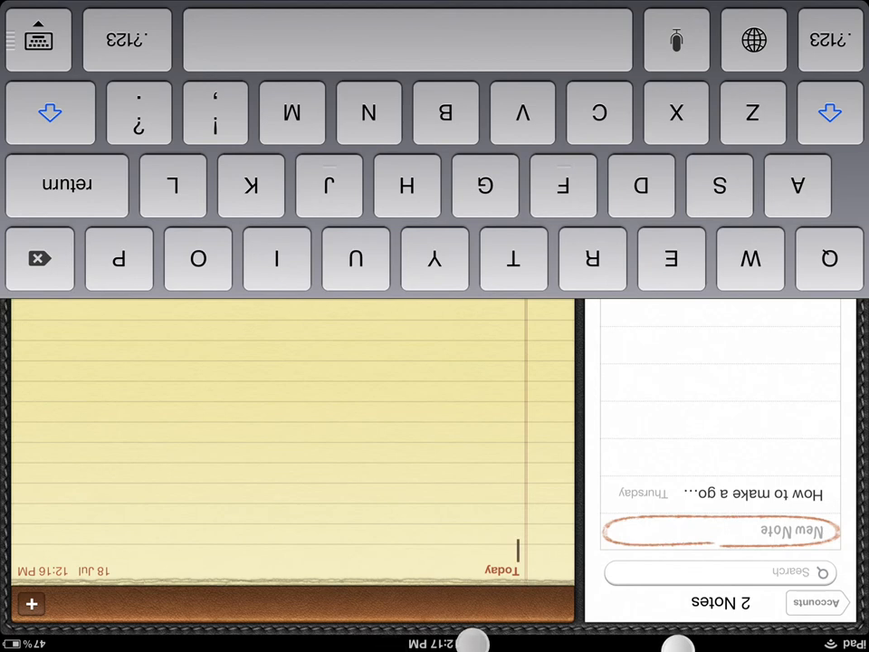
{"action": "left_click", "coordinate": [38, 39]}
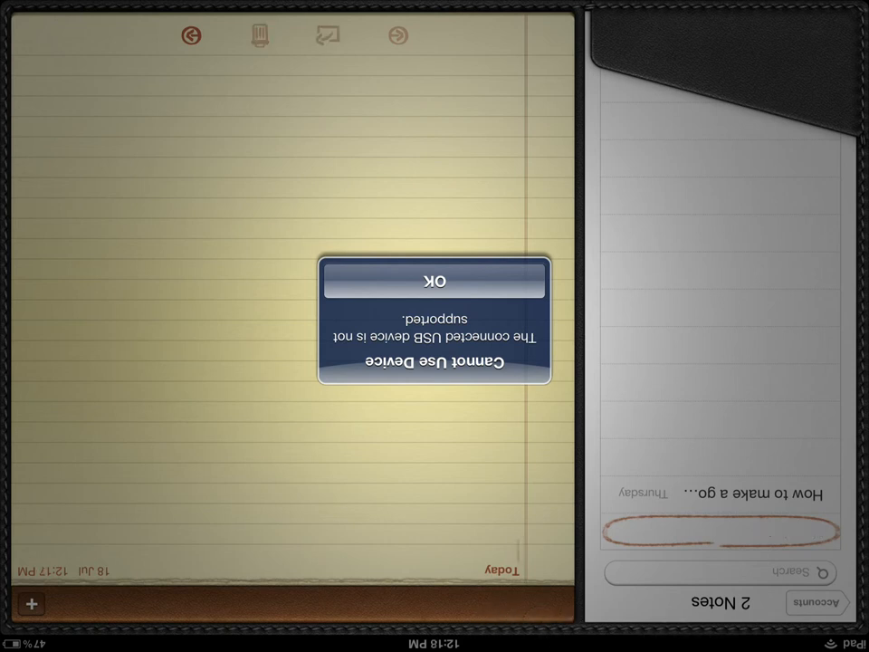
{"action": "left_click", "coordinate": [436, 279]}
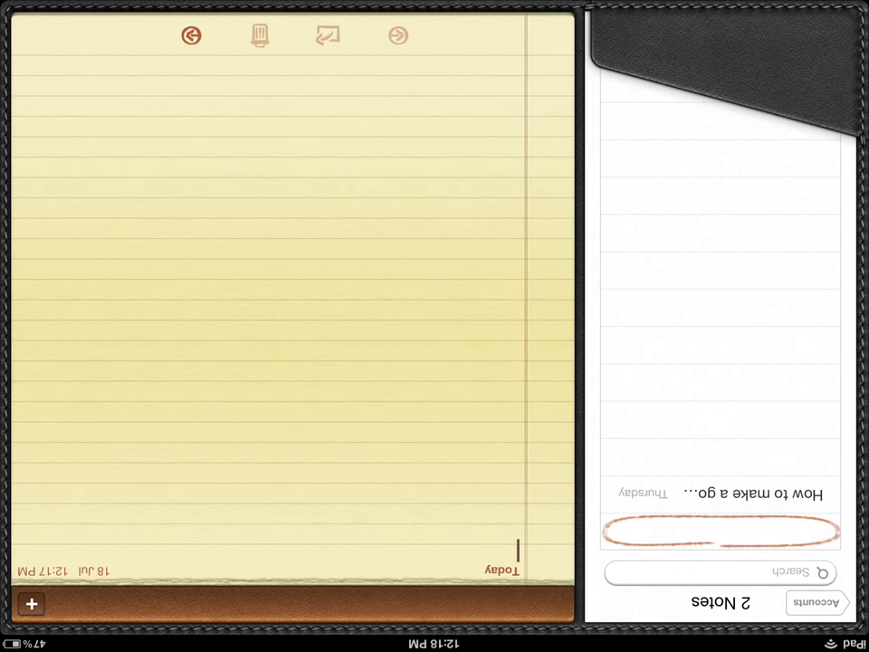
- Type the line 'hey i am ok wioth the key board not on ipad', then 'ppppp'
{"action": "type", "text": "hey i am ok wioth t"}
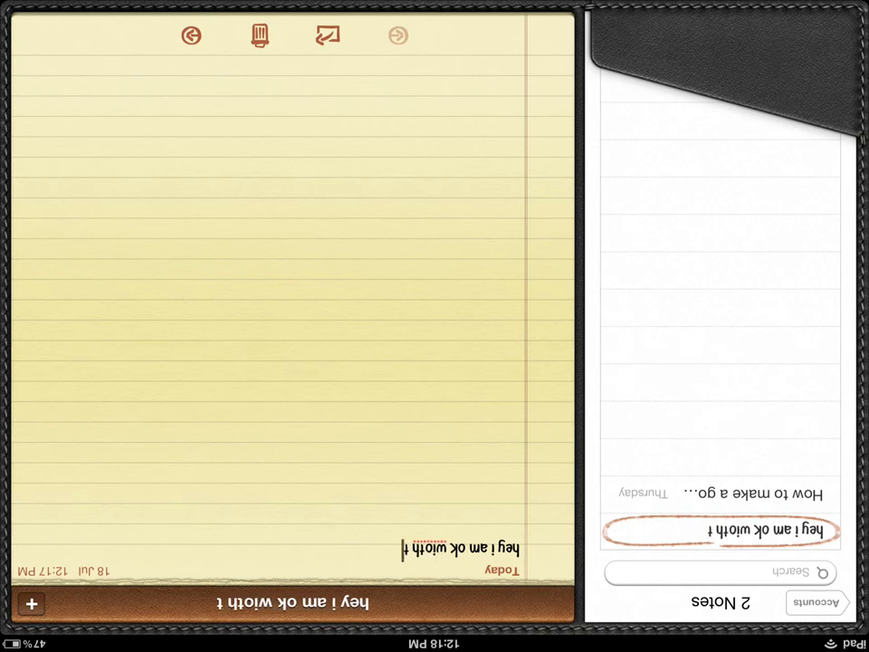
{"action": "type", "text": "he key board"}
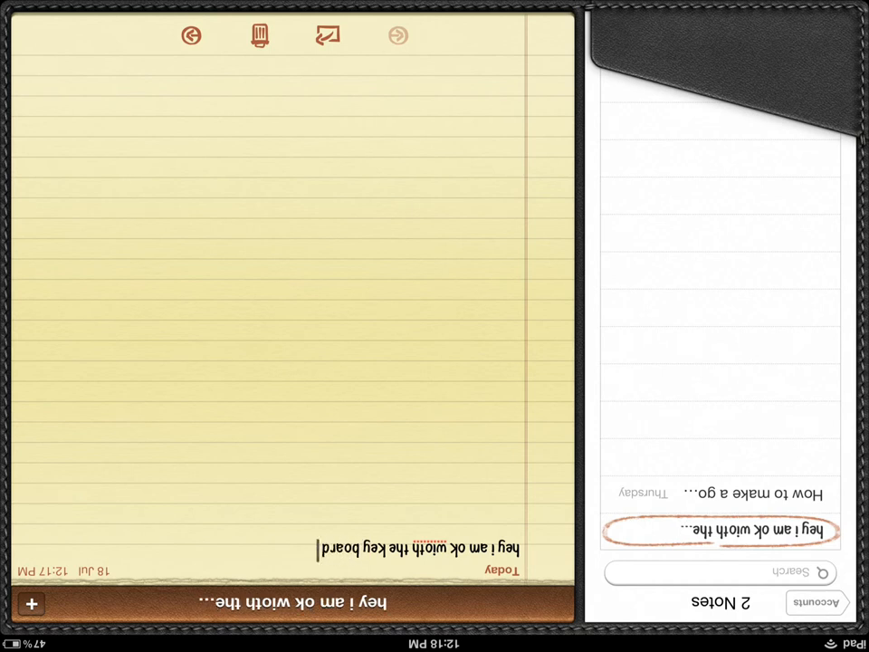
{"action": "type", "text": "not on ipad"}
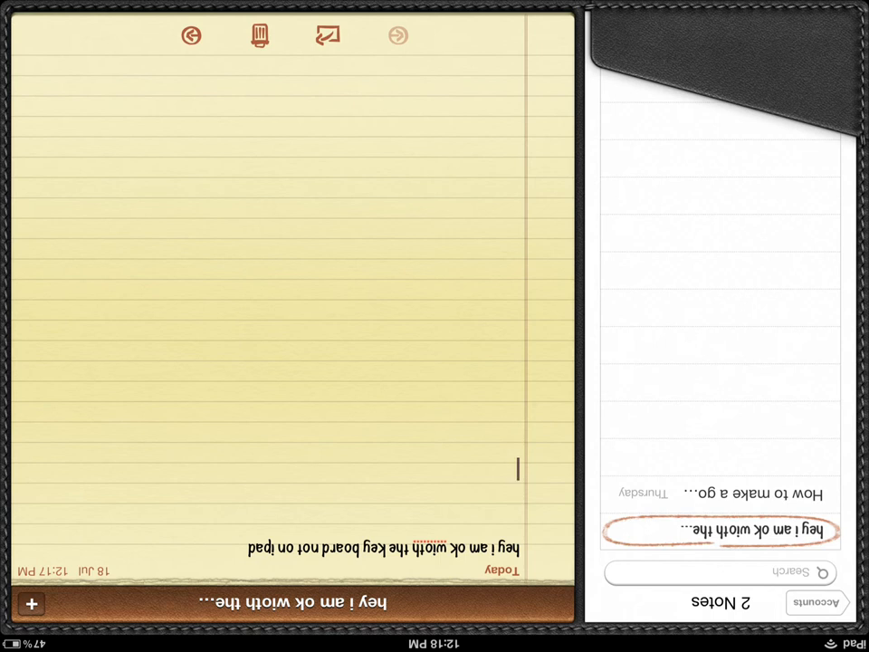
{"action": "type", "text": "ppppp"}
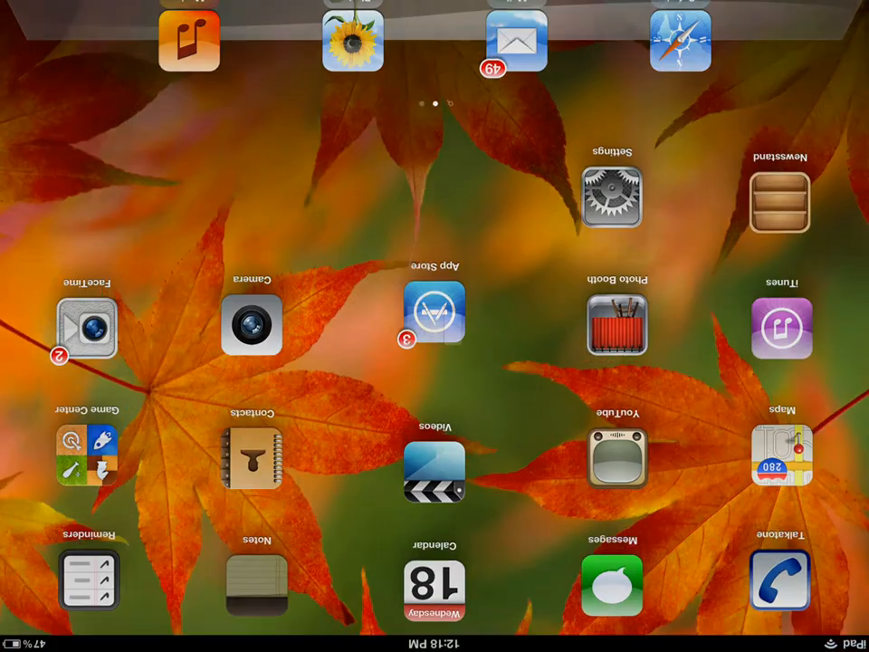
- Tap the Notes icon on the Home Screen to reopen the same note
{"action": "left_click", "coordinate": [255, 582]}
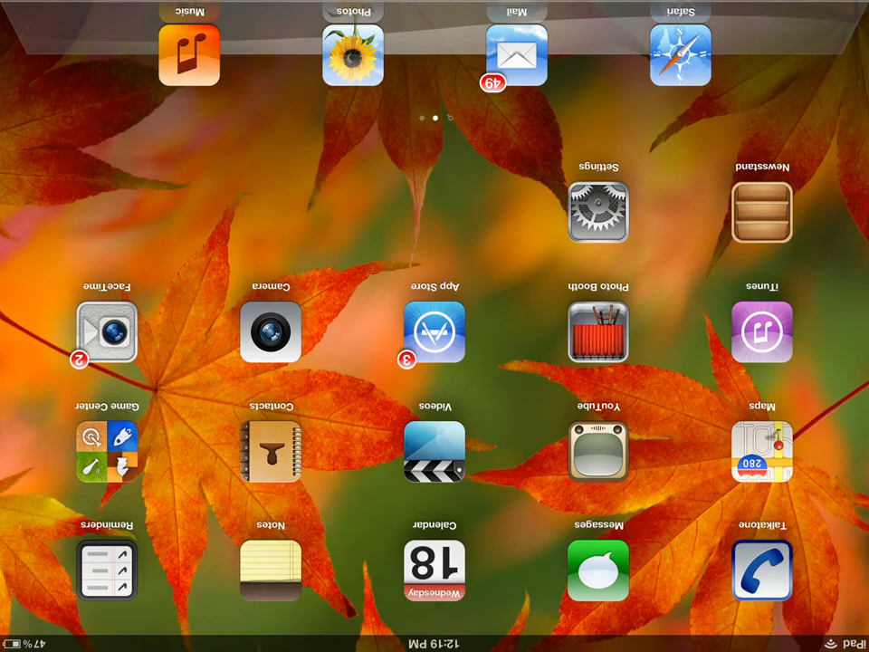
{"action": "left_click", "coordinate": [270, 571]}
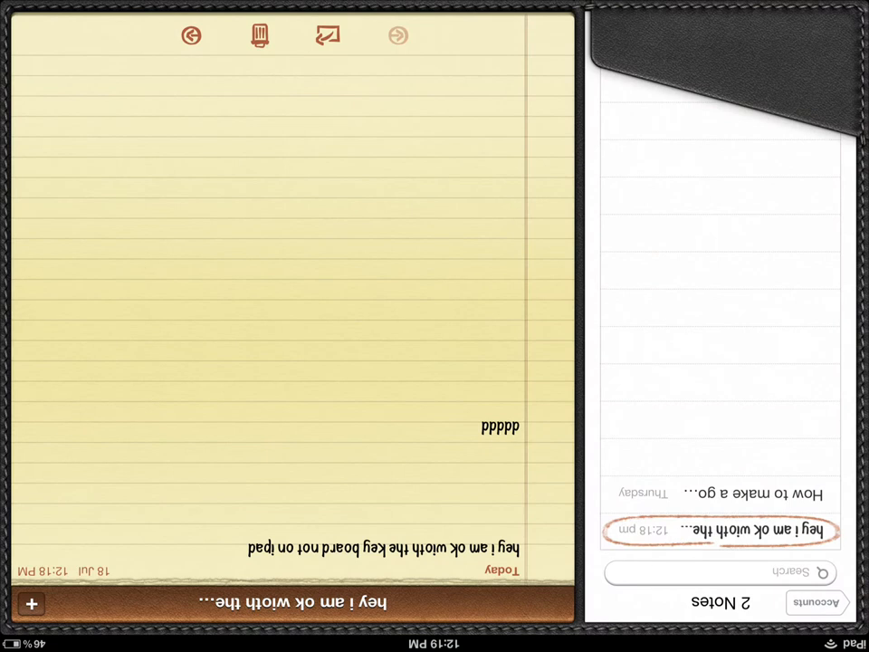
- Exit Notes with the Home key, keeping both lines in the note
{"action": "key", "text": "home"}
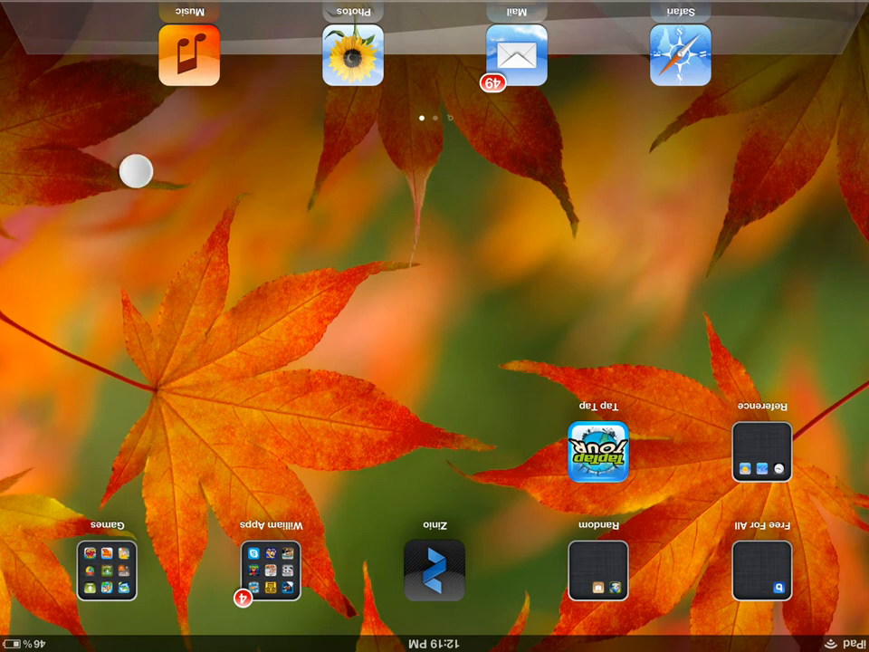
- Swipe to the second Home Screen page and launch Notes
{"action": "scroll", "scroll_direction": "left", "scroll_amount": 3}
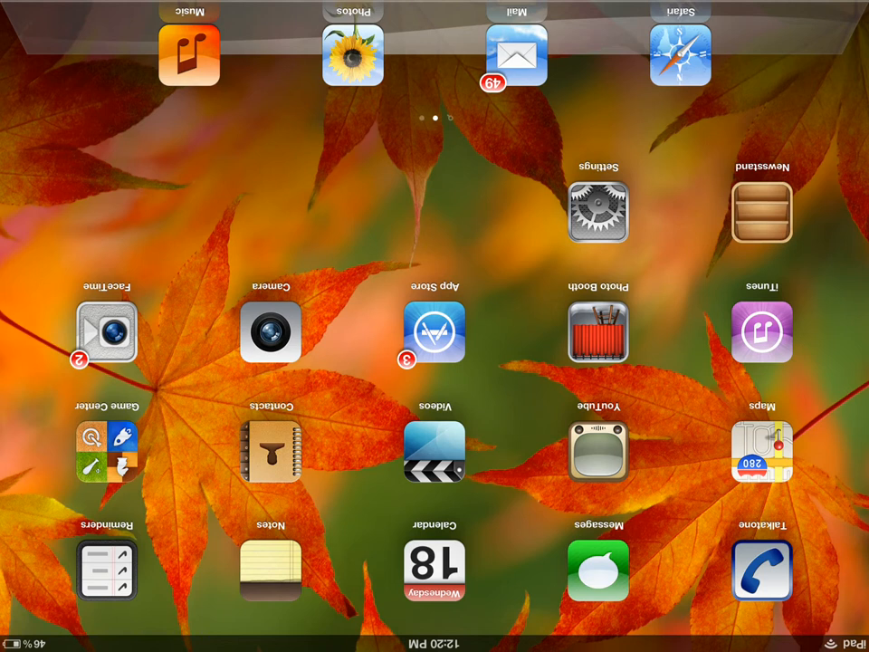
{"action": "left_click", "coordinate": [271, 570]}
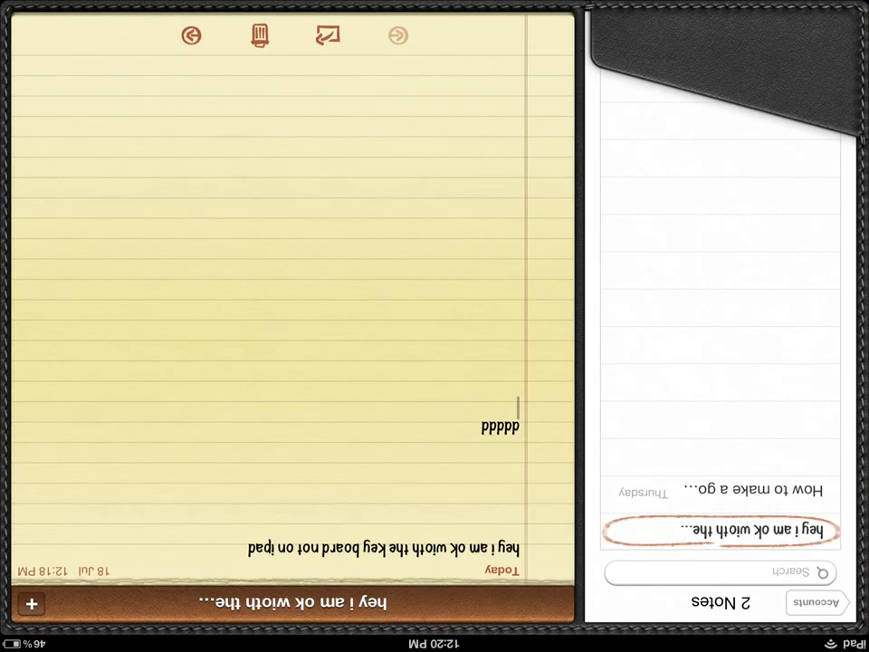
- Type 'you apple is dumb i am a wiz kid' and start the next line
{"action": "type", "text": "you"}
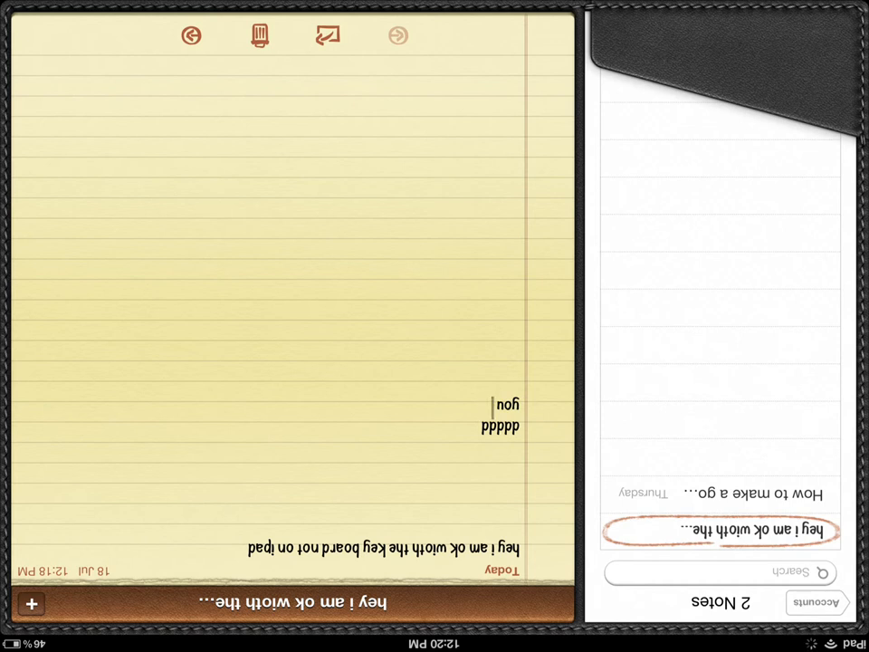
{"action": "type", "text": "apple"}
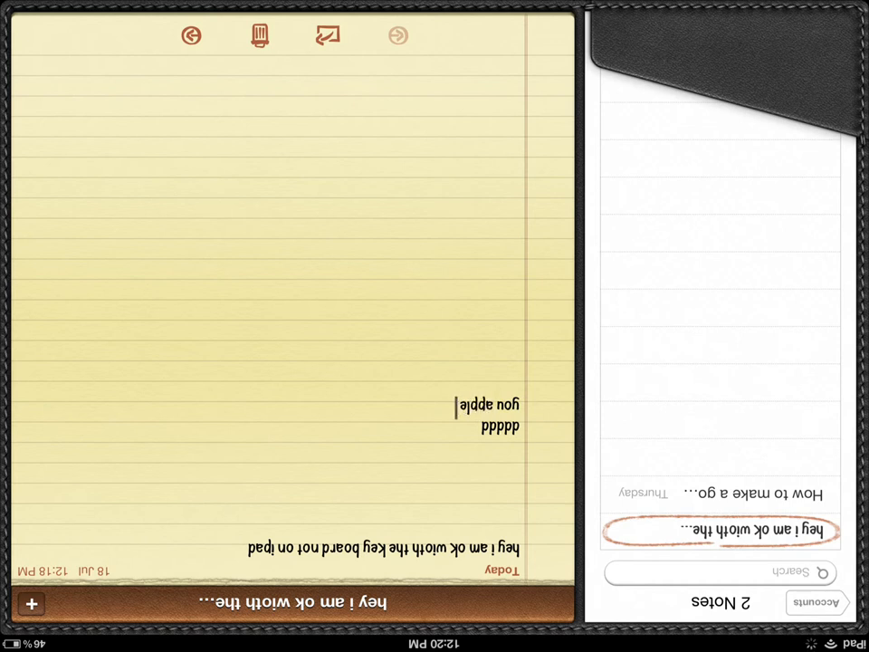
{"action": "type", "text": "is dumb i am a wiz"}
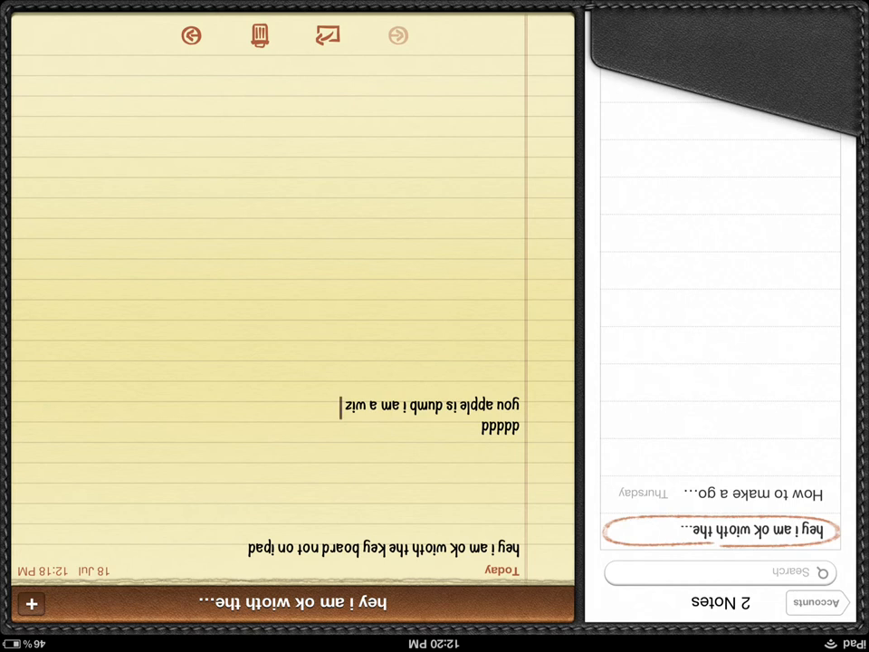
{"action": "type", "text": "kid"}
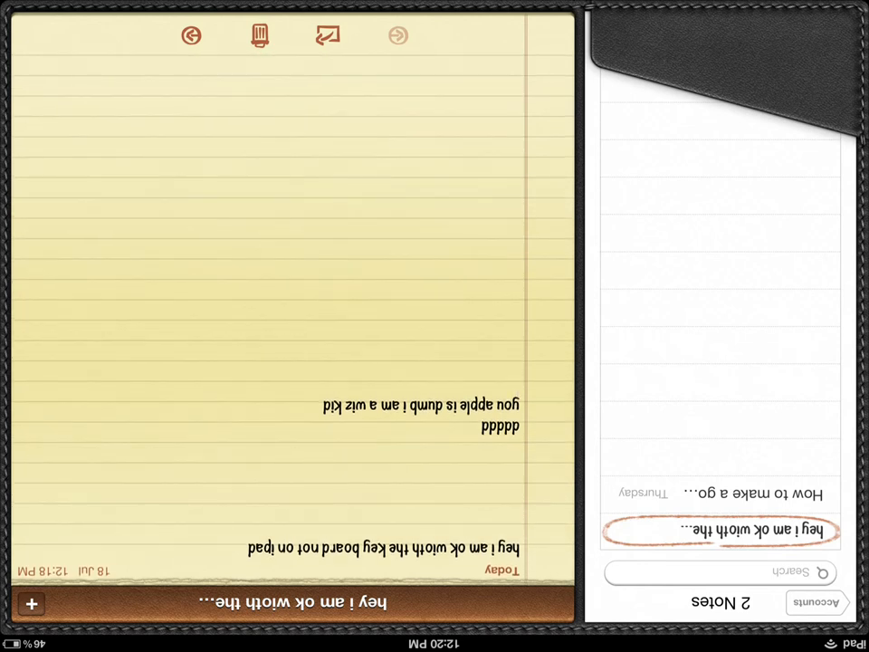
{"action": "type", "text": "tl"}
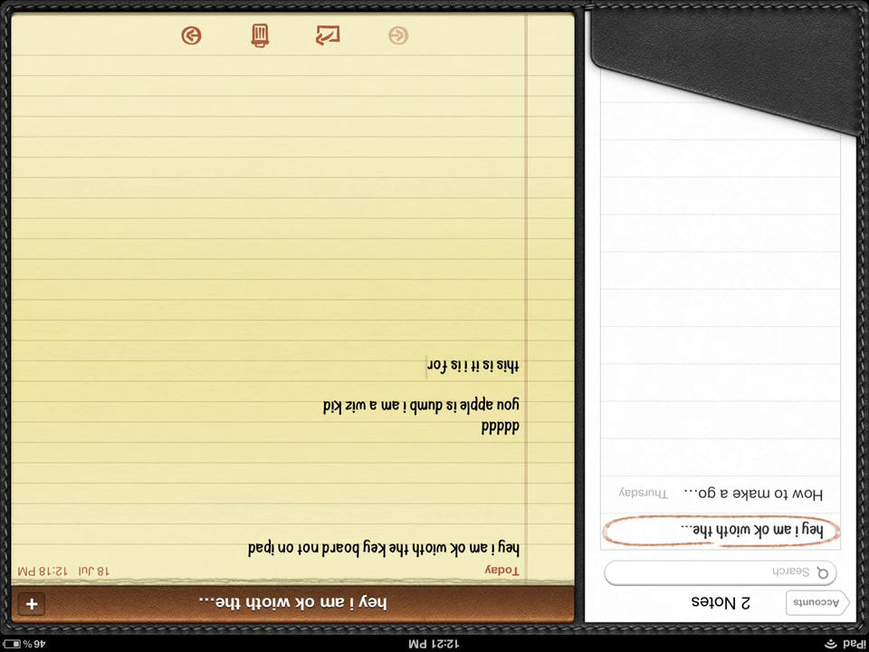
- Delete the typo and finish the line 'this is it for today its gamermonkeytech sight'
{"action": "key", "text": "backspace"}
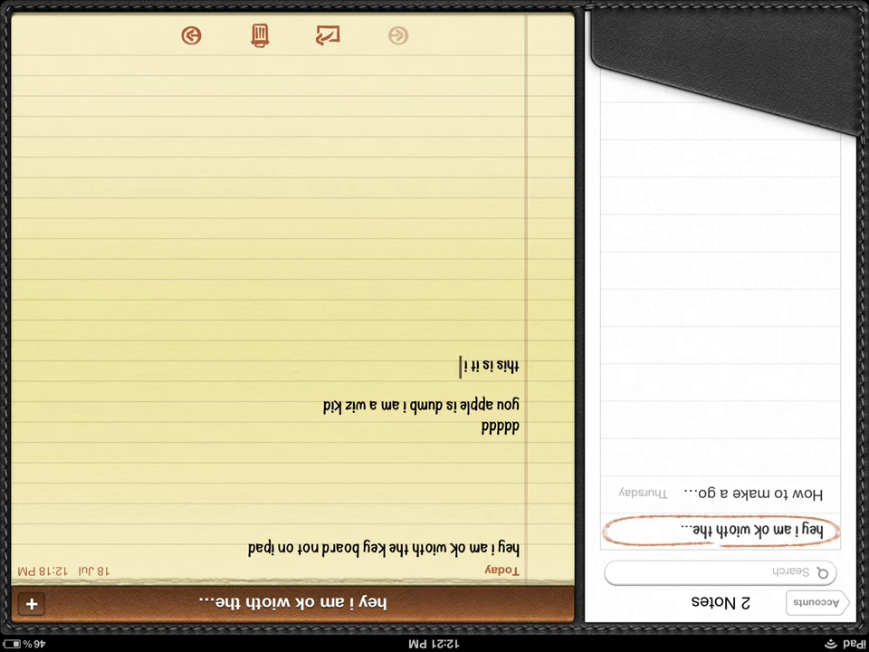
{"action": "key", "text": "BackSpace"}
{"action": "type", "text": "for "}
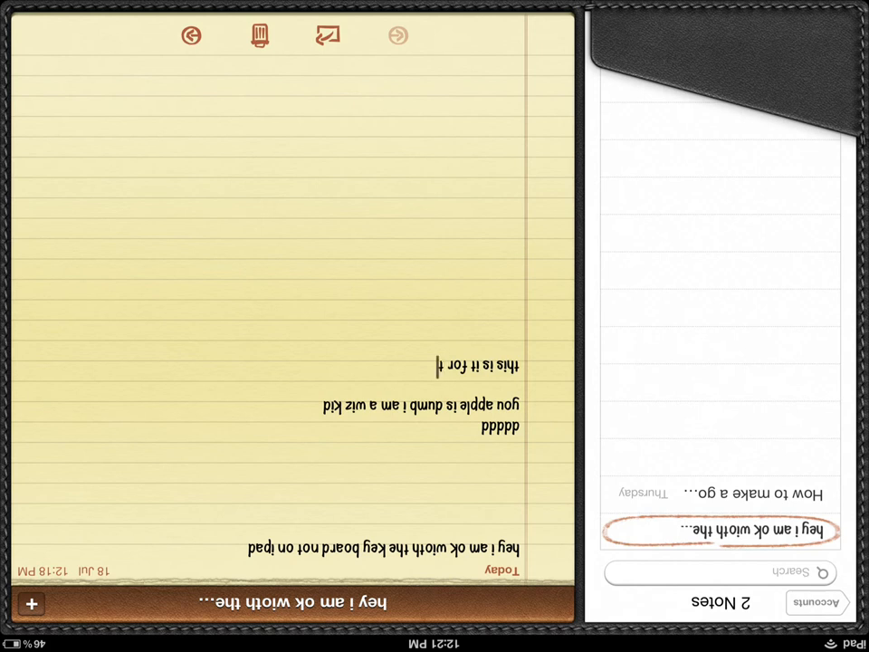
{"action": "type", "text": "today"}
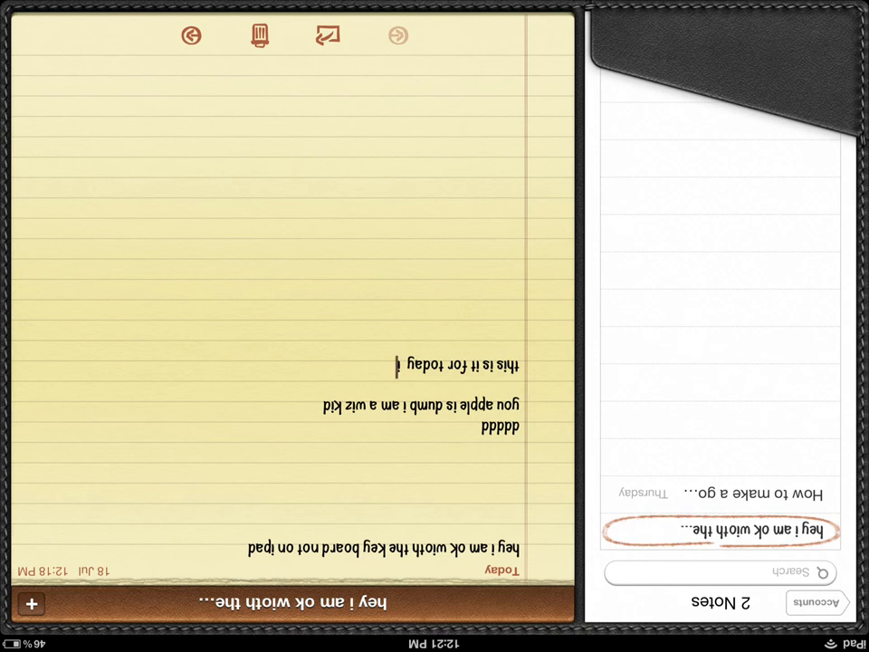
{"action": "type", "text": "its ga"}
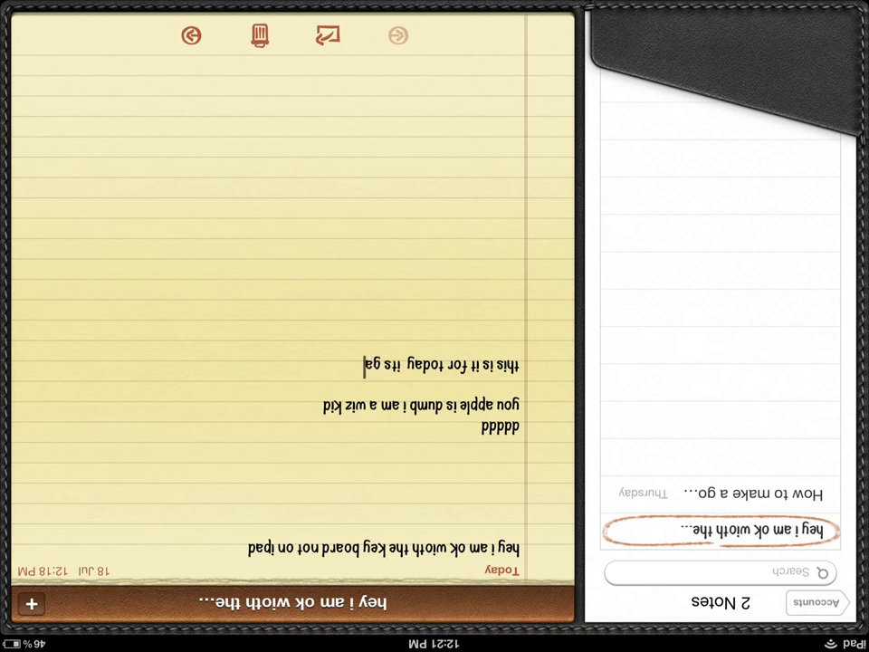
{"action": "type", "text": "gamermonkey!"}
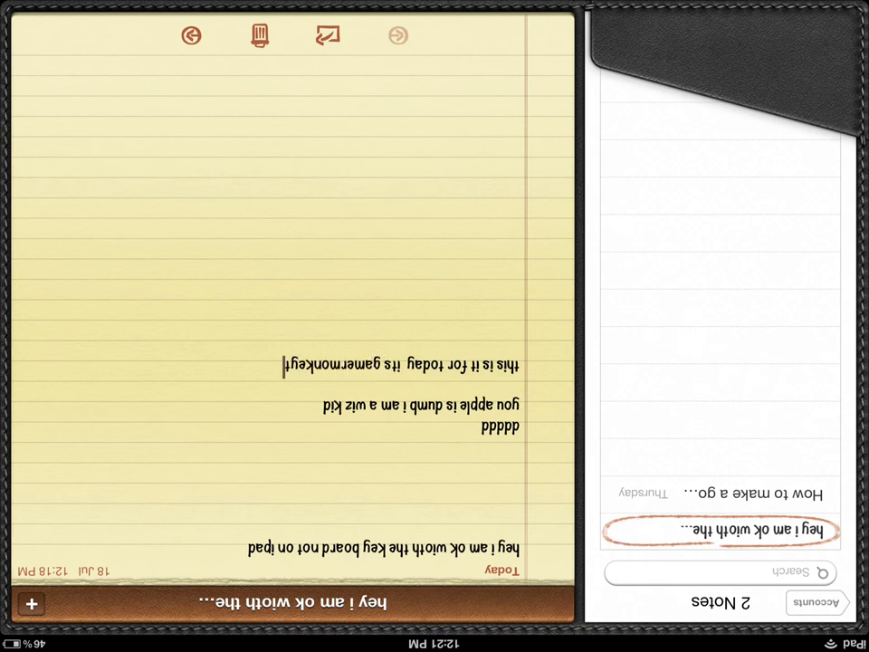
{"action": "type", "text": "tech"}
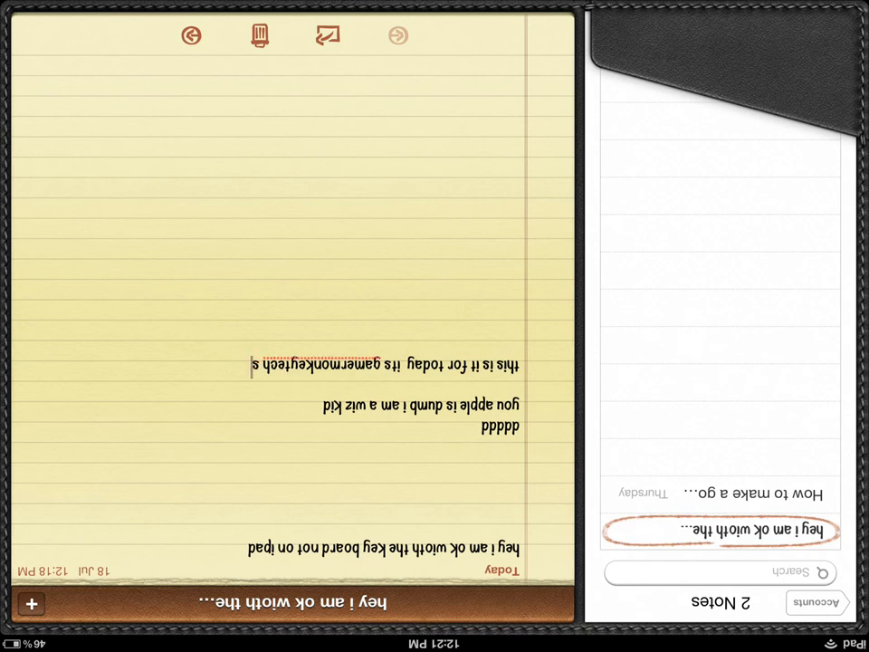
{"action": "type", "text": "sight"}
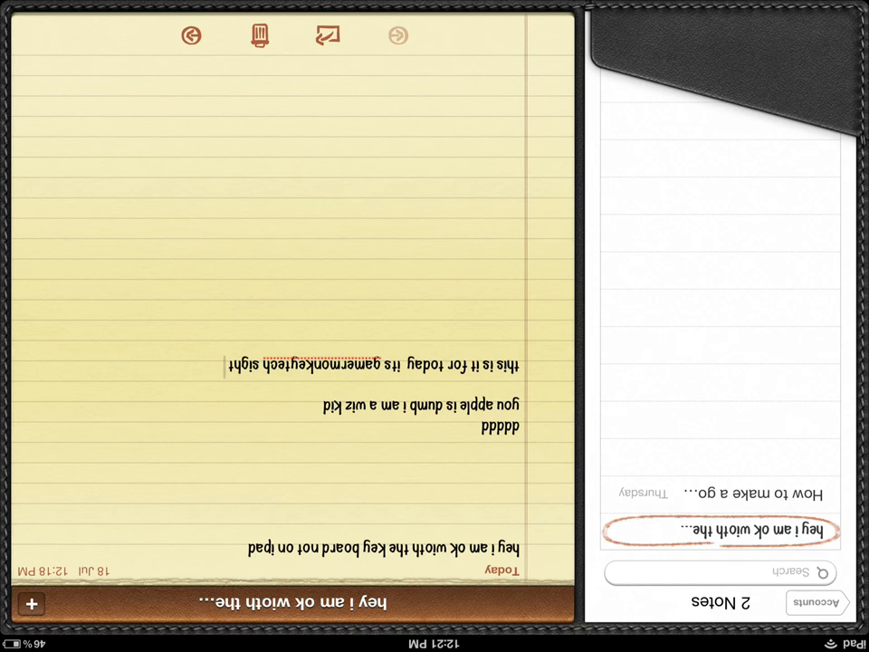